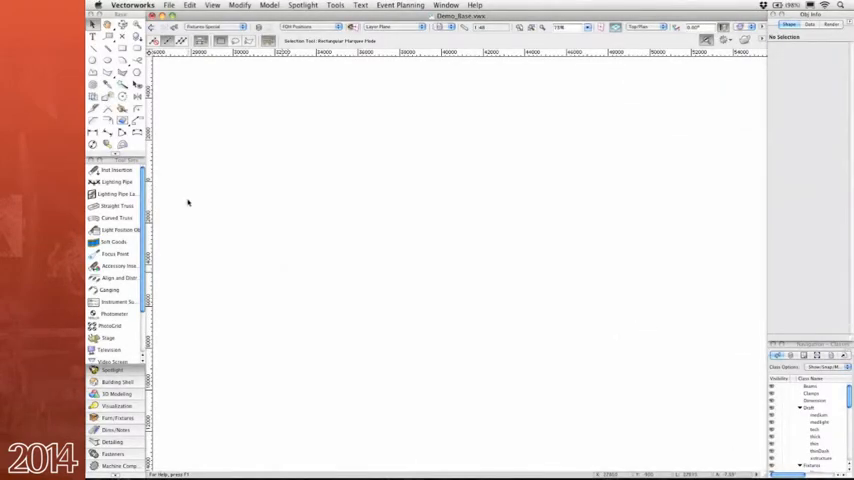
Step: Open the Demo_Base file and show the Overstage Positions design layer
left_click(113, 194)
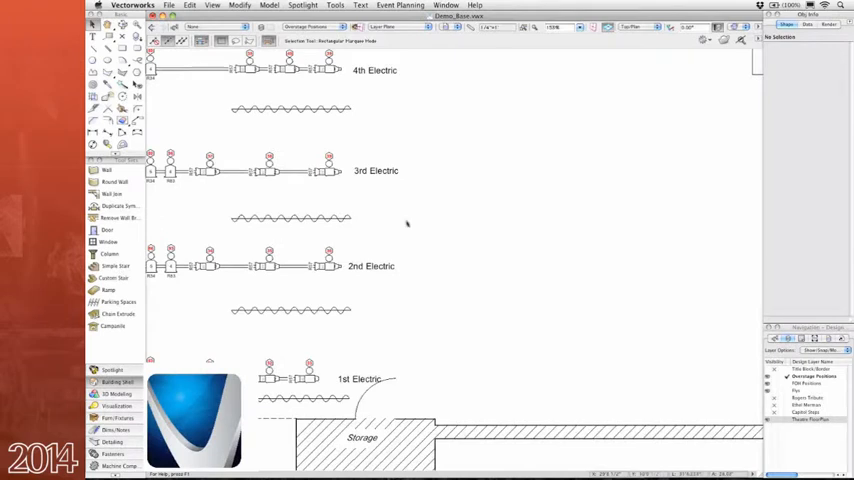
left_click(375, 170)
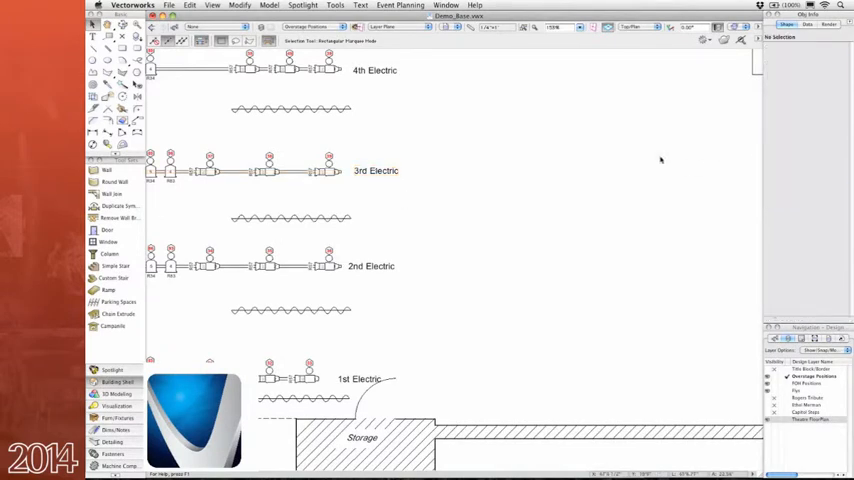
Step: Run Key To Instrumentation and accept which items the instrument summary includes
left_click(310, 5)
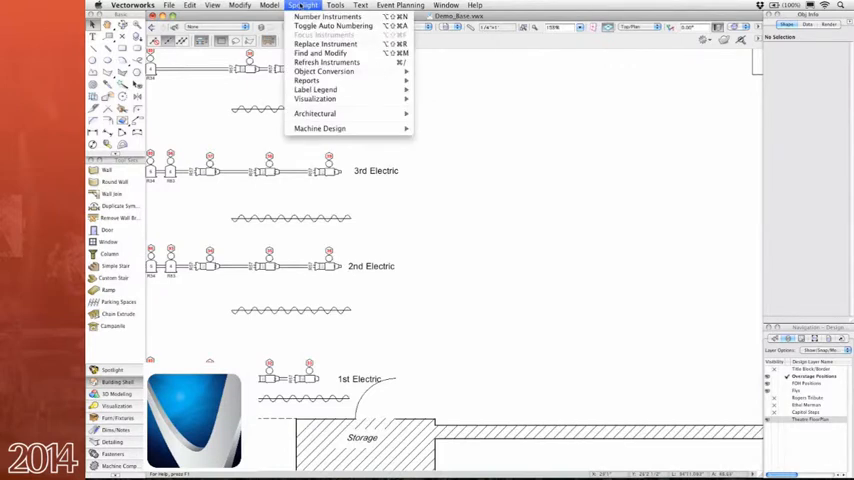
mouse_move(310, 80)
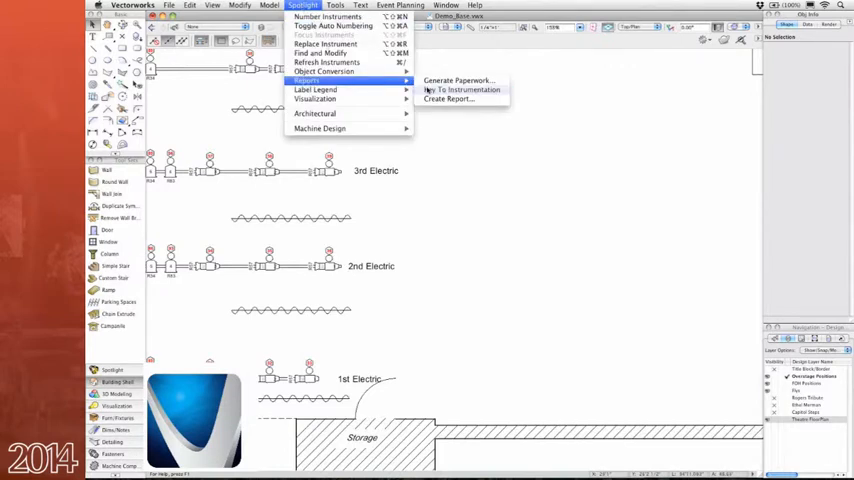
left_click(465, 89)
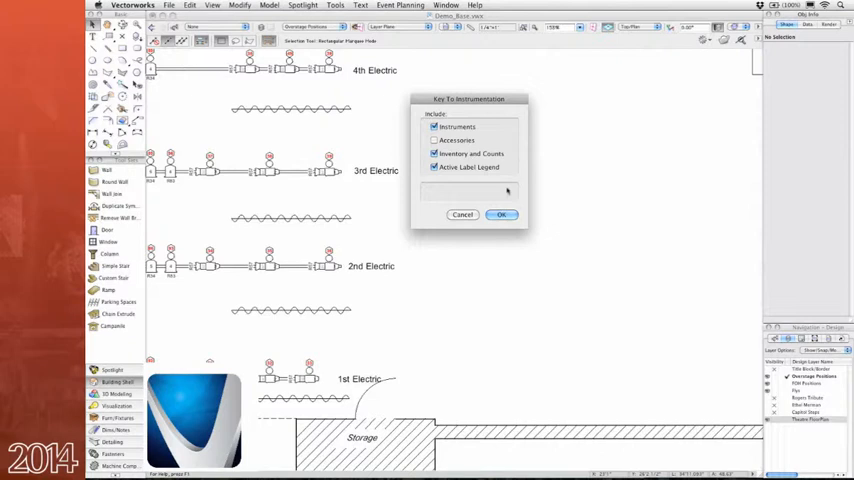
left_click(502, 214)
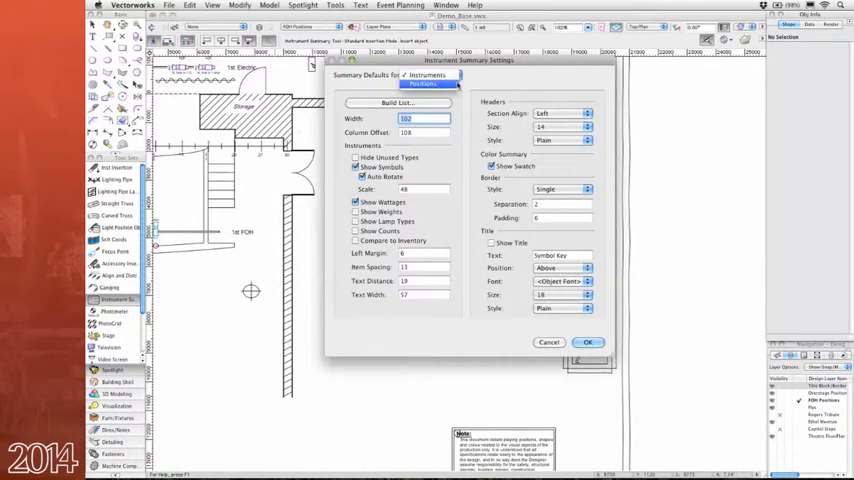
Step: Build the Symbol Key list, place it on the plot, and open Lighting Symbol Maintenance
left_click(397, 103)
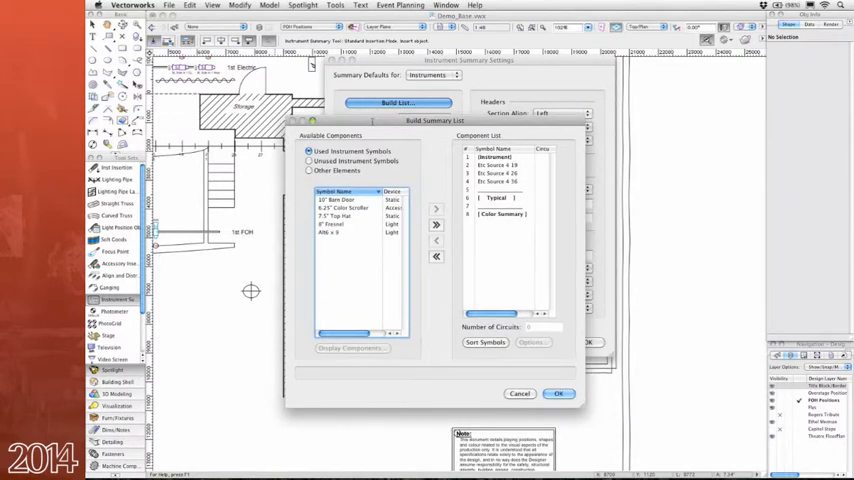
left_click(560, 393)
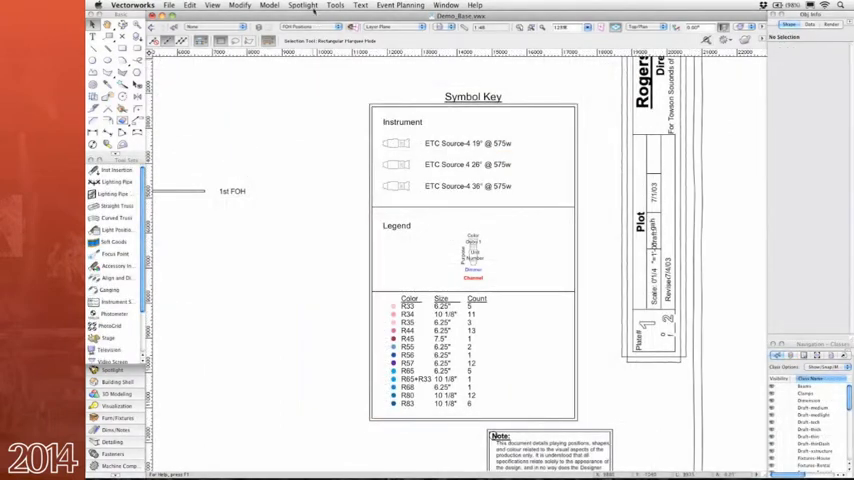
left_click(311, 7)
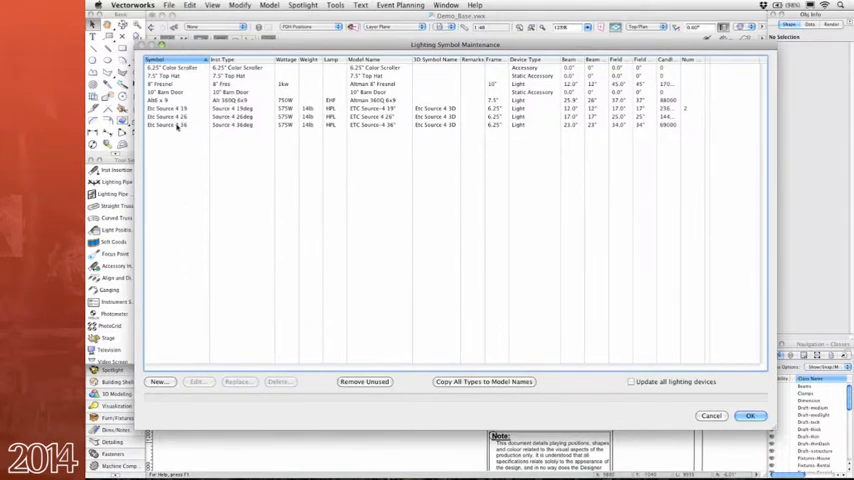
Step: Pick the 36-degree Source 4 symbol entry and enable Draw Beam on a lighting device
left_click(175, 125)
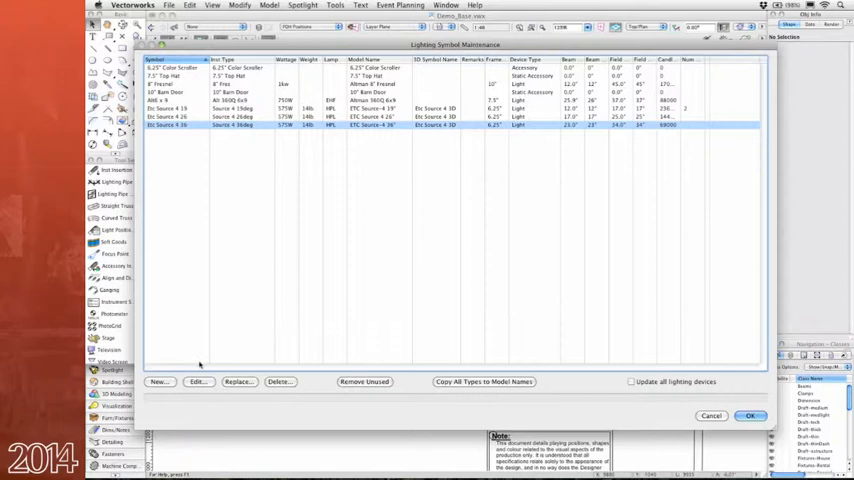
left_click(198, 382)
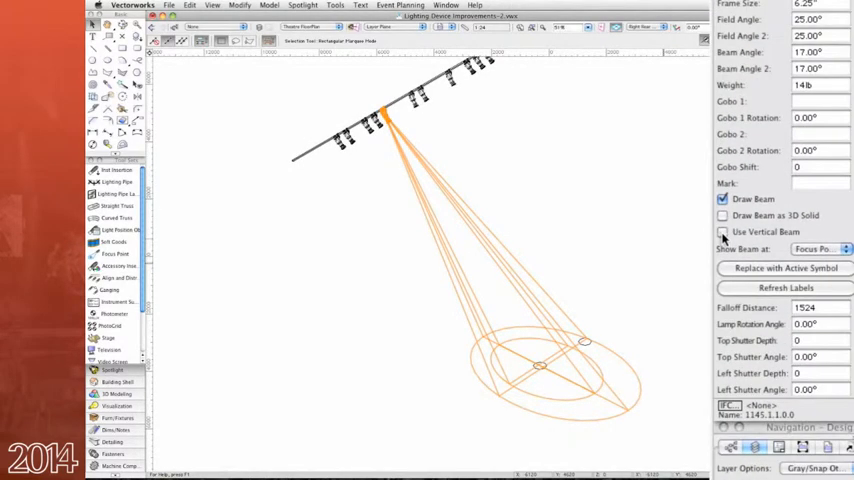
Step: Open Spotlight Preferences and its Lighting Device Parameters settings for the FOH pipe
left_click(722, 231)
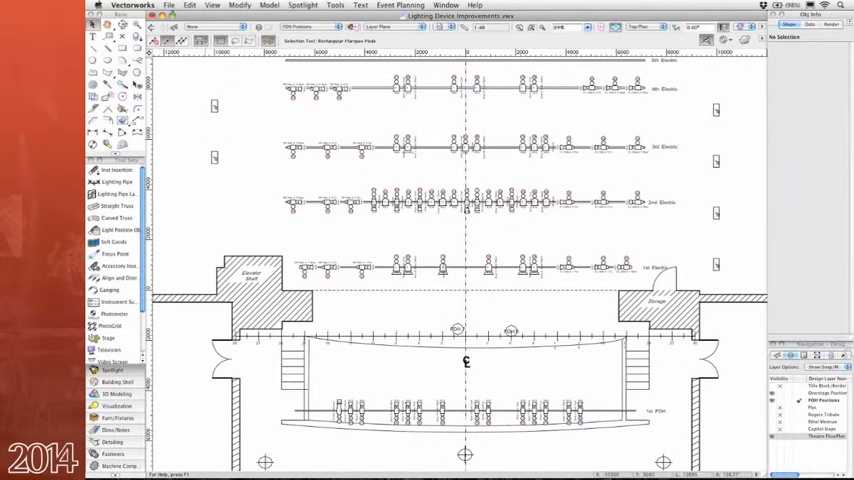
left_click(168, 6)
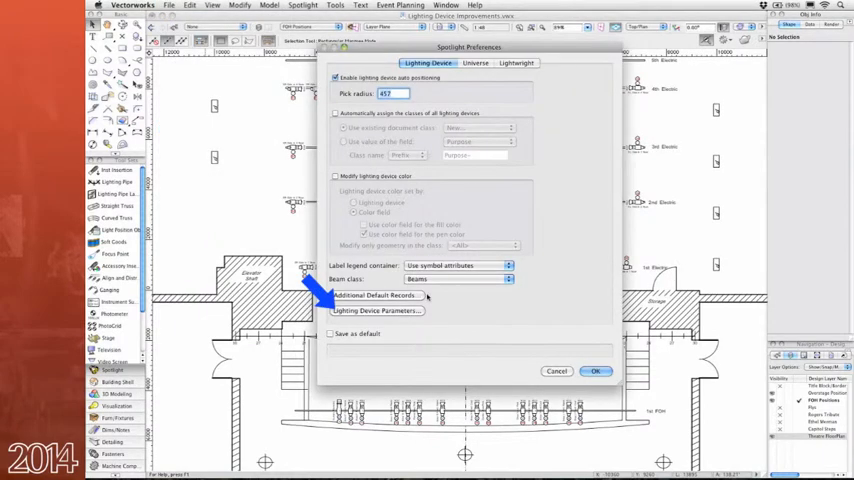
left_click(594, 370)
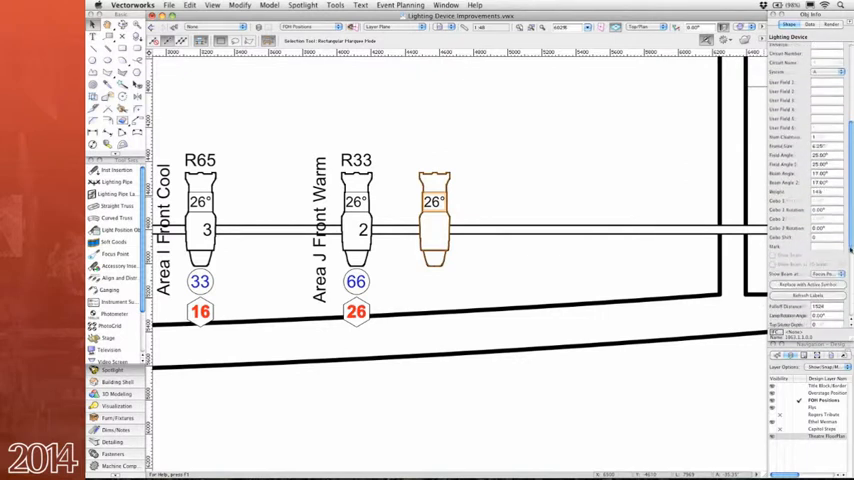
Step: Scroll the Object Info palette and link one label container to two adjacent devices
scroll("down", 3)
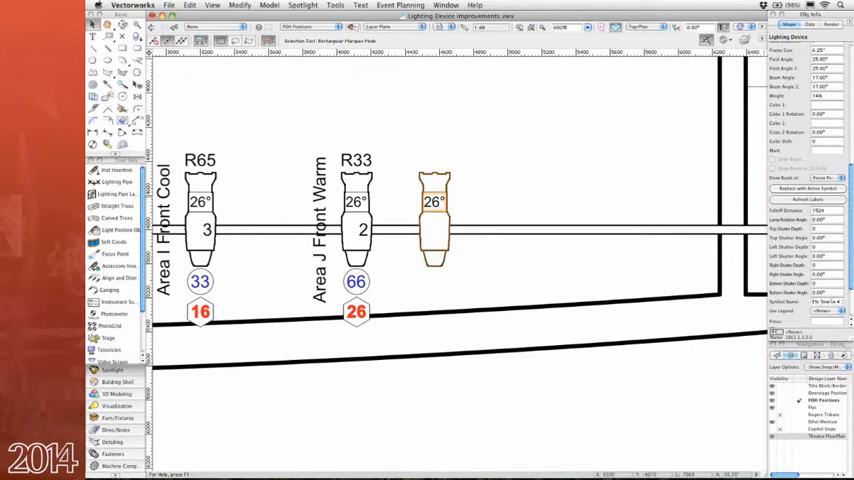
left_click(843, 299)
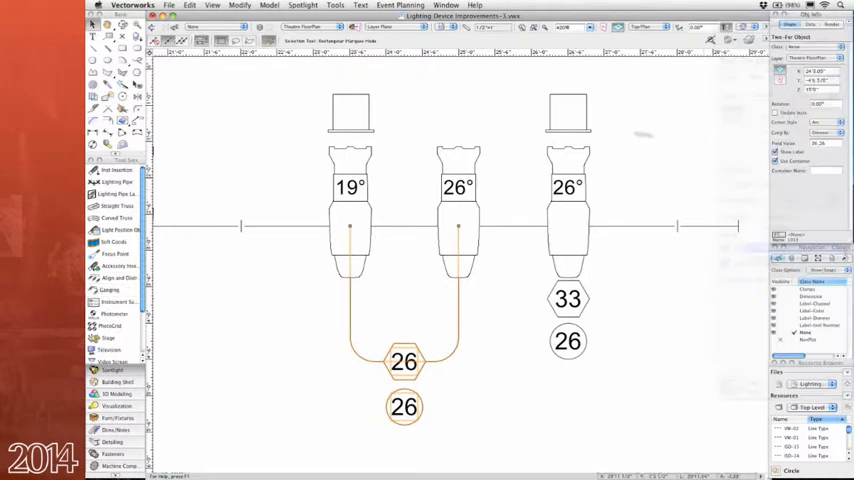
Step: Switch to the Theatre FloorPlan layer showing focus points FOH4, FOH 6 and FOH 7
left_click(457, 186)
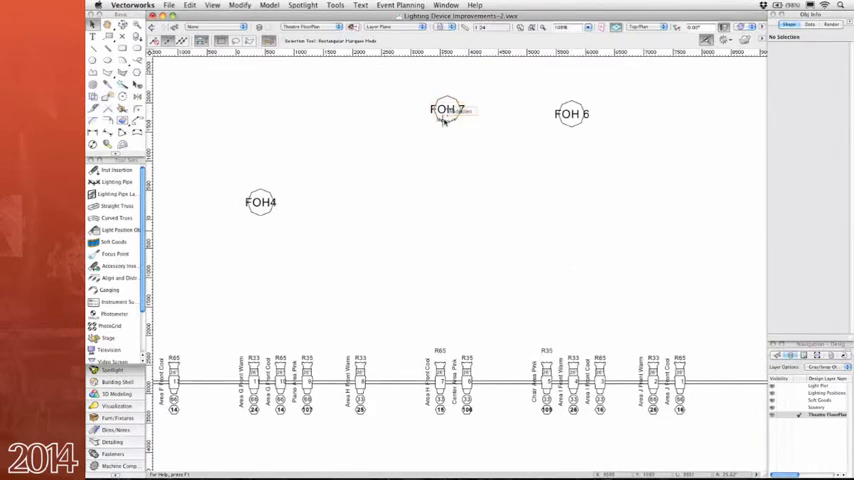
Step: Select the lighting devices focused on FOH 7, then bring up FOH 6's actions
right_click(445, 118)
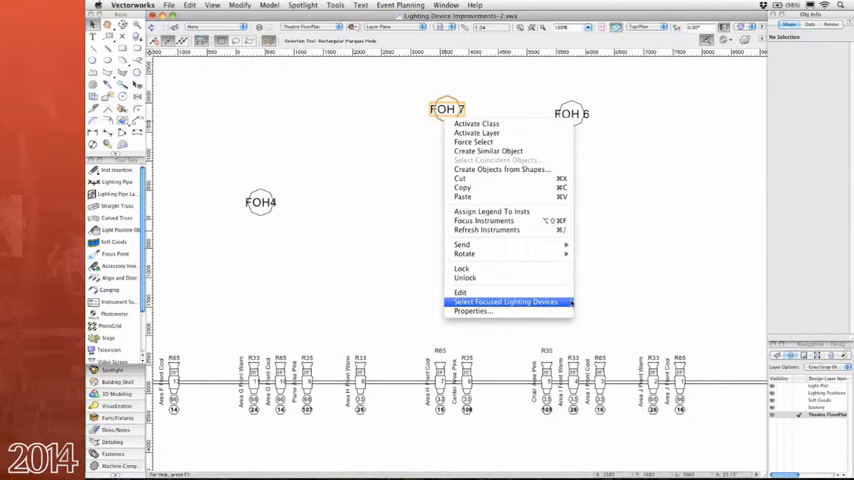
left_click(507, 300)
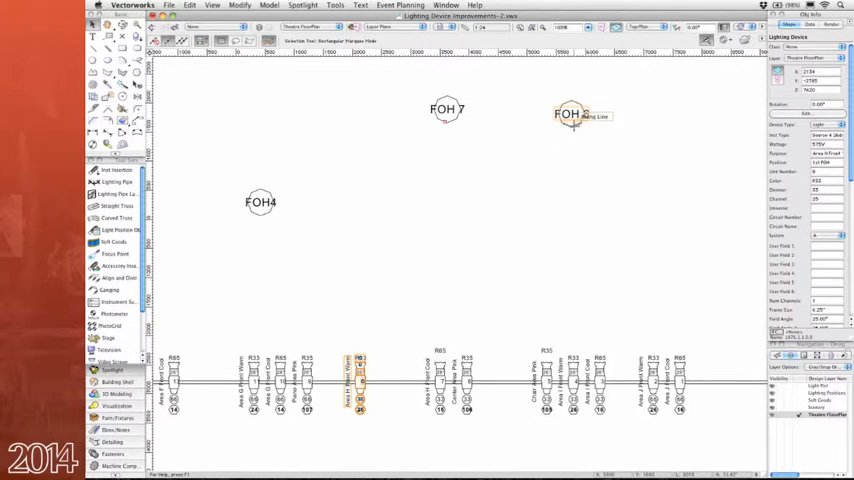
right_click(587, 113)
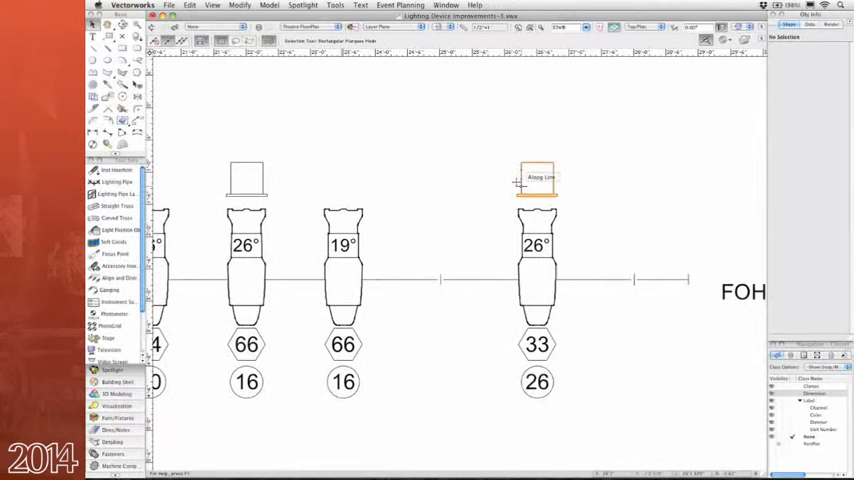
Step: Select the 26° instrument with its top hat and convert the top hat to an accessory
left_click(538, 245)
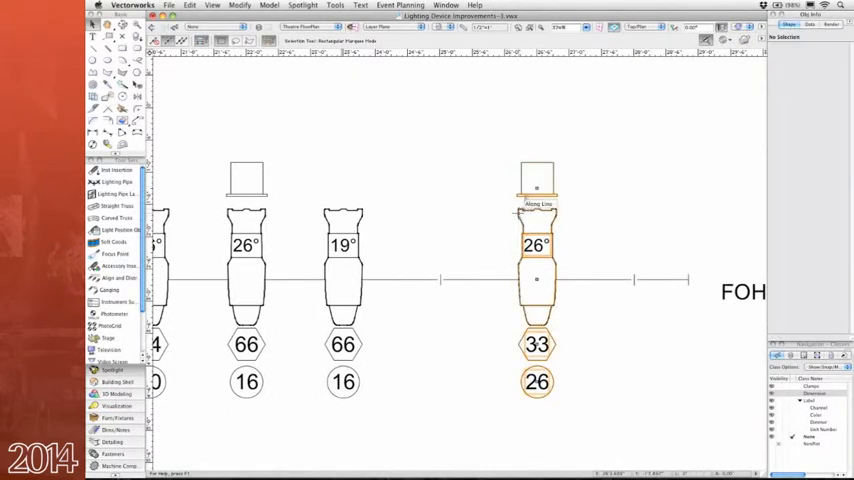
left_click(309, 7)
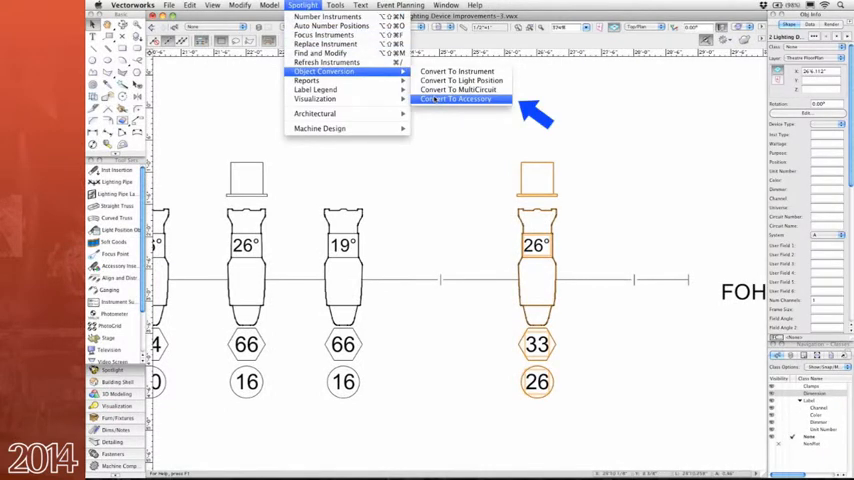
left_click(457, 99)
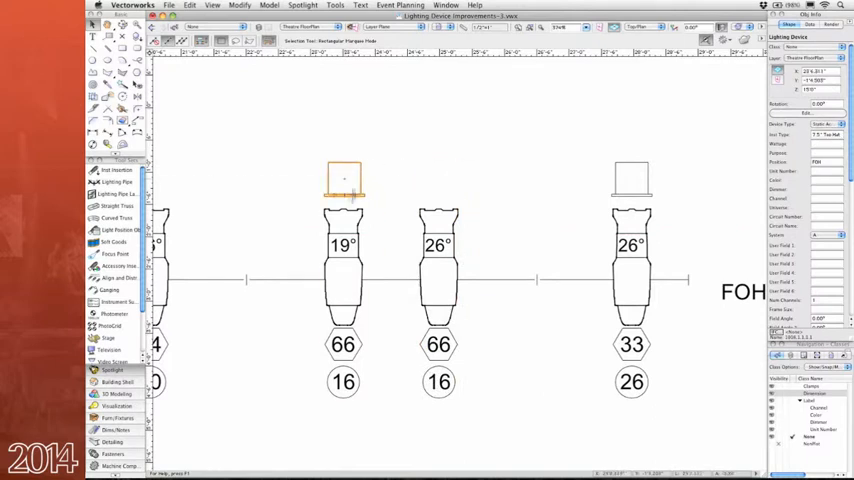
left_click(305, 6)
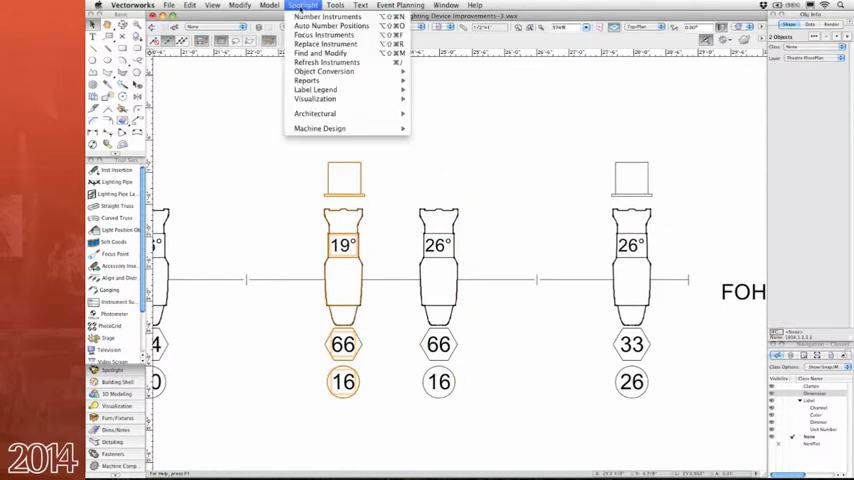
mouse_move(320, 72)
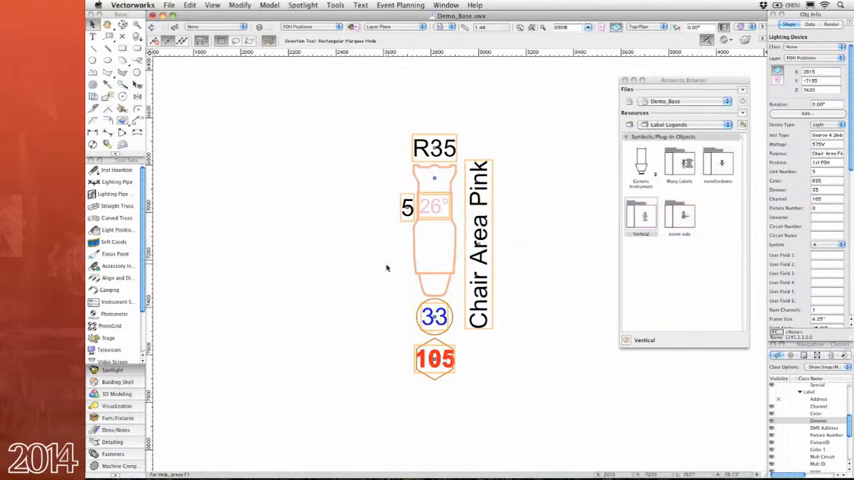
Step: Move dimmer 33 left of the instrument and create label legend 'Right Vertical' from it
left_click_drag(434, 317, 388, 240)
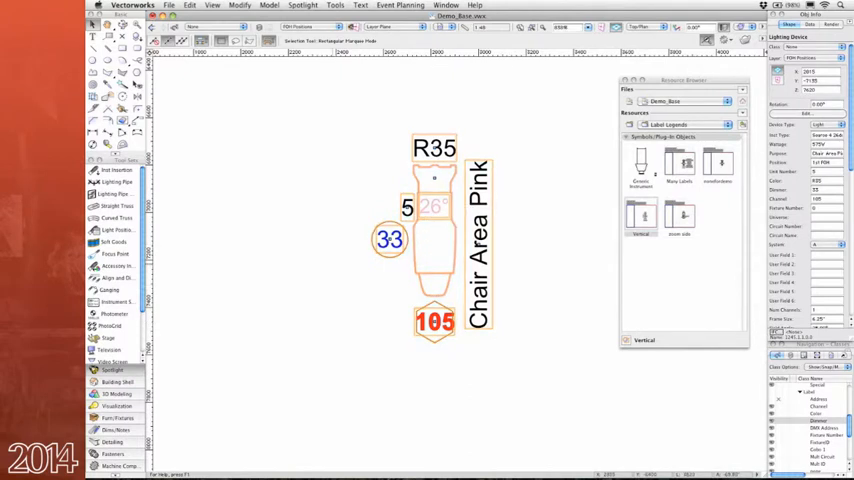
left_click(311, 9)
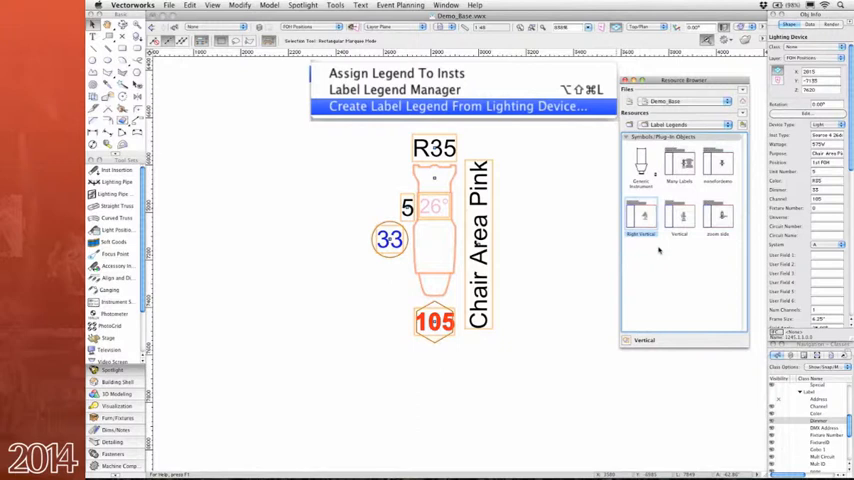
left_click(462, 106)
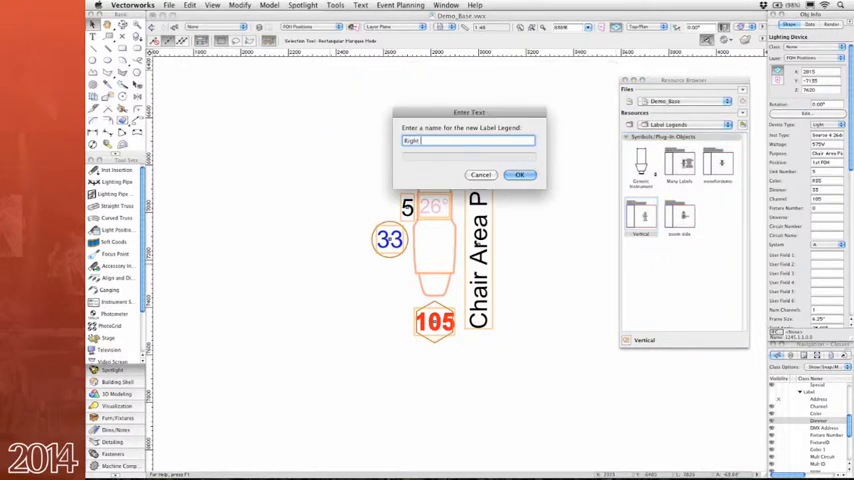
type("Vertical")
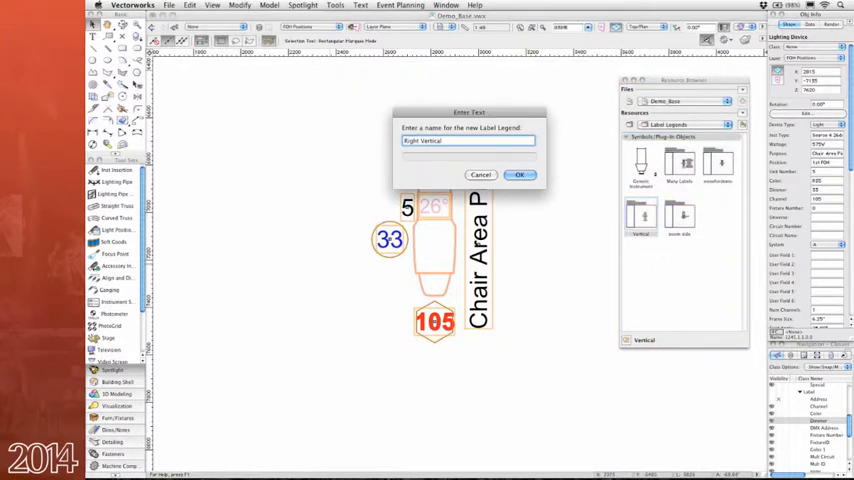
left_click(520, 174)
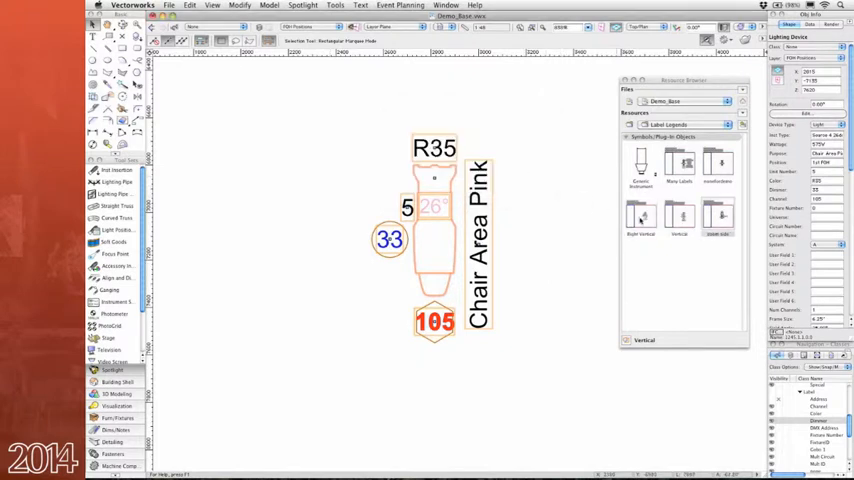
left_click(311, 7)
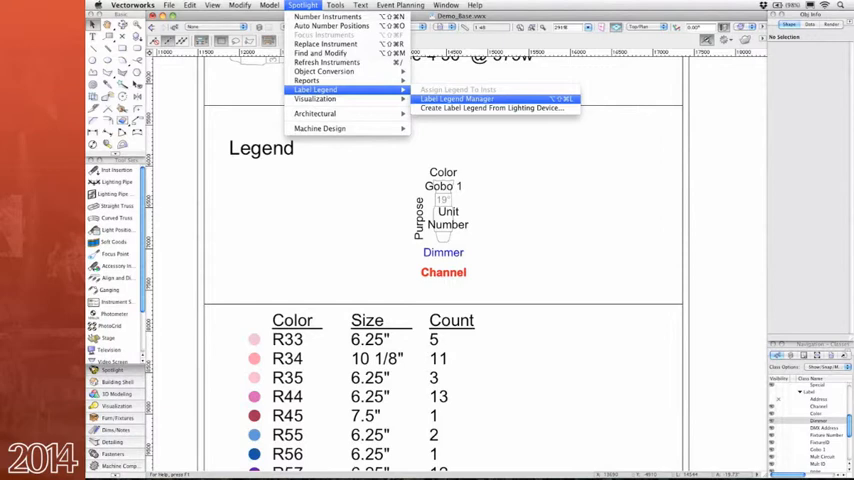
Step: Edit the Vertical label legend's layout and pick a new instrument symbol from the full list
left_click(468, 99)
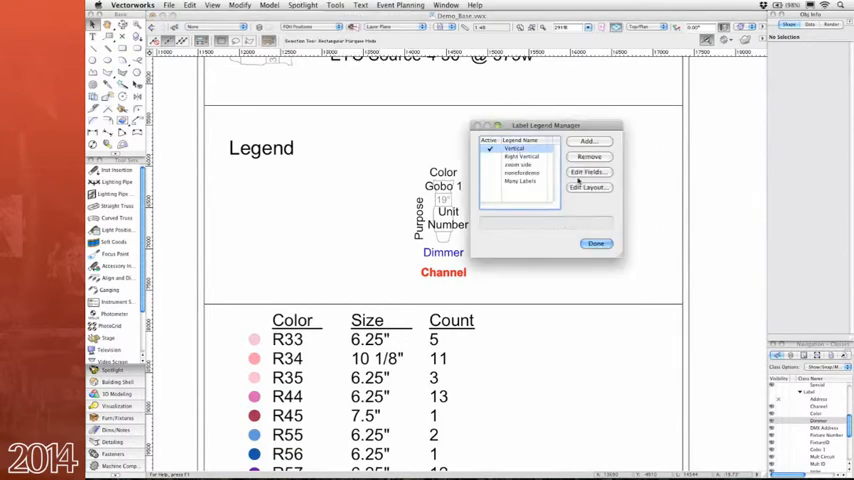
left_click(587, 171)
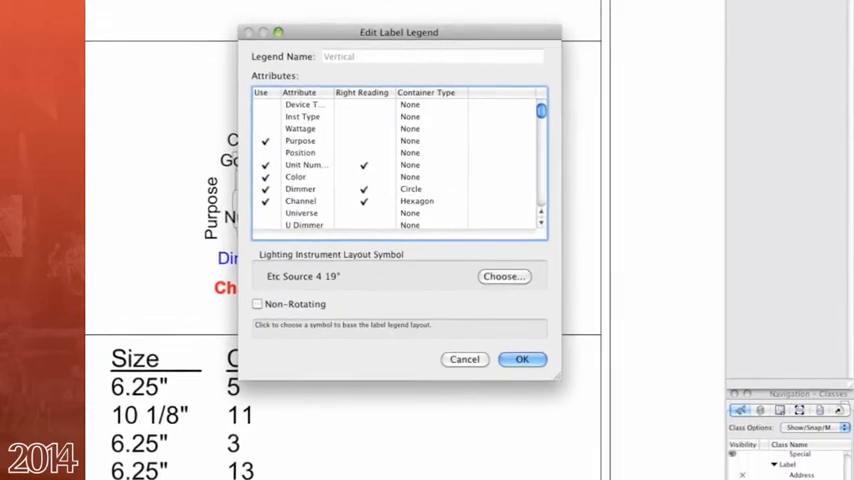
left_click(503, 276)
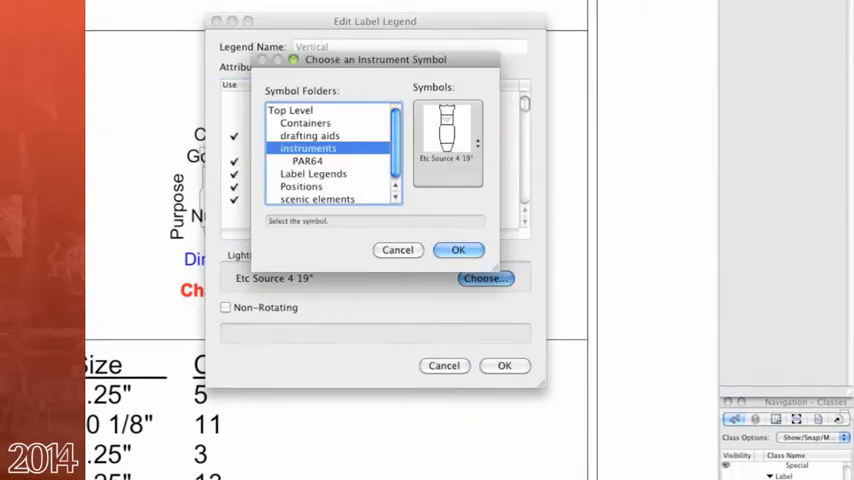
left_click(446, 130)
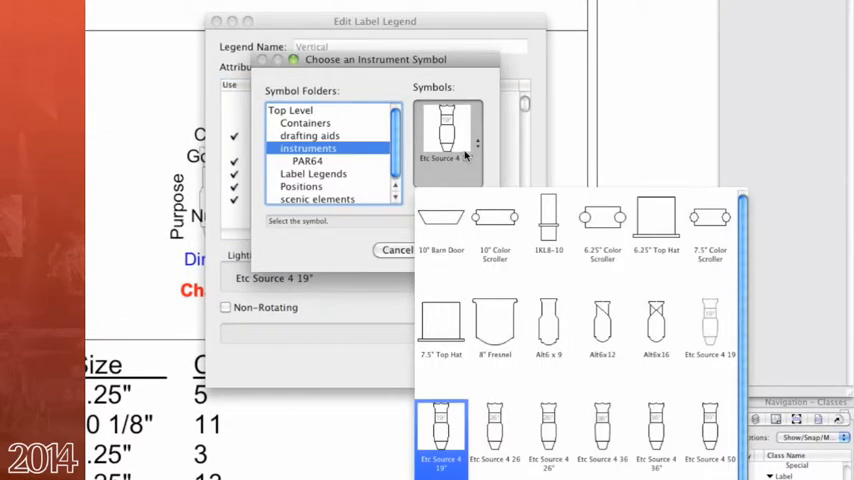
left_click(494, 218)
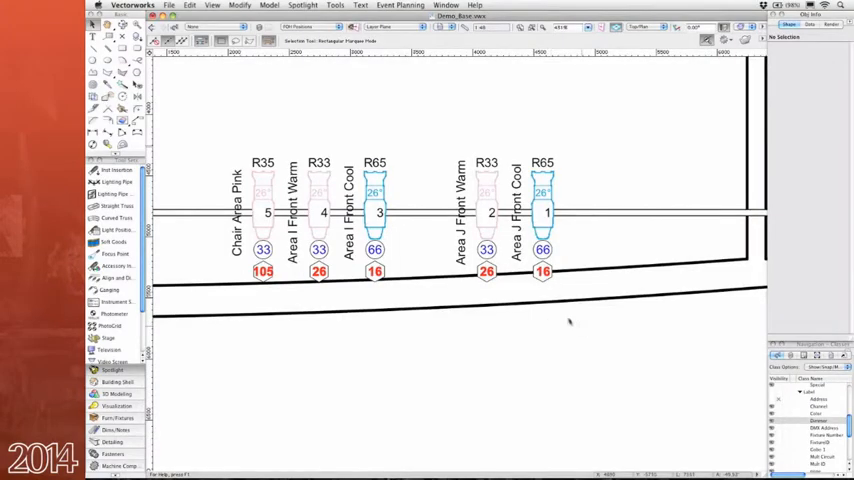
Step: Select lighting instrument 1 and locate its label legend in the Resource Browser
left_click(542, 211)
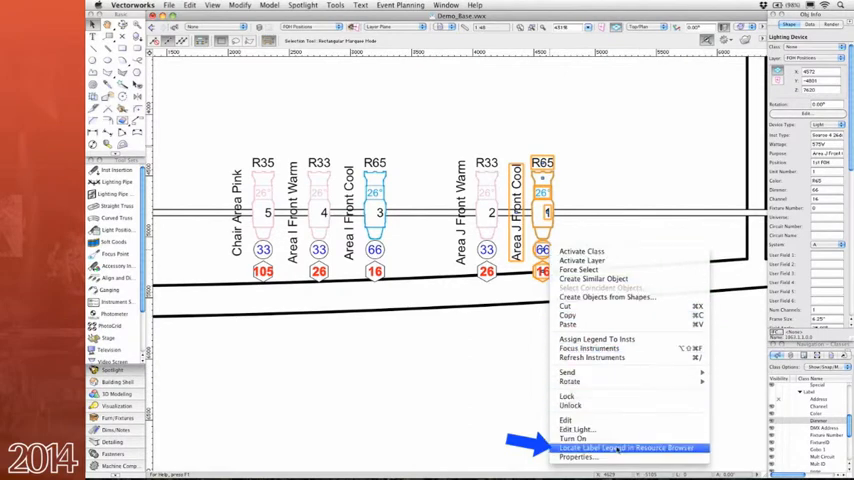
left_click(620, 456)
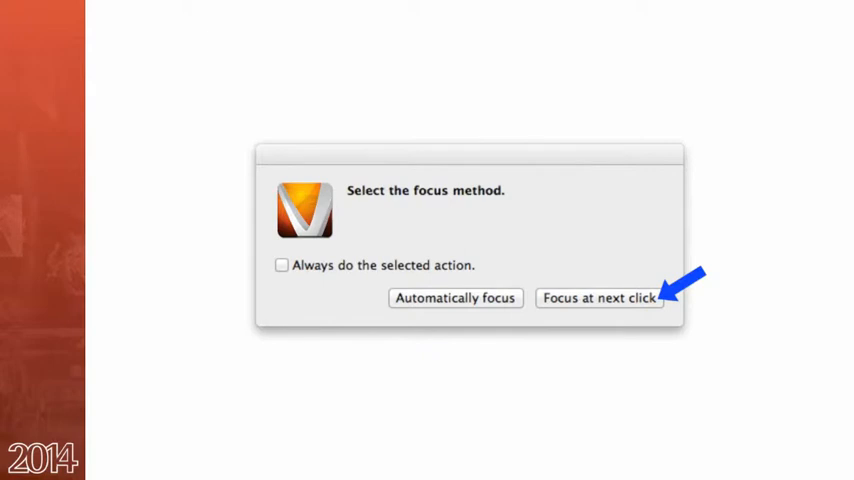
Step: Choose 'Focus at next click' as the instrument focus method
left_click(599, 298)
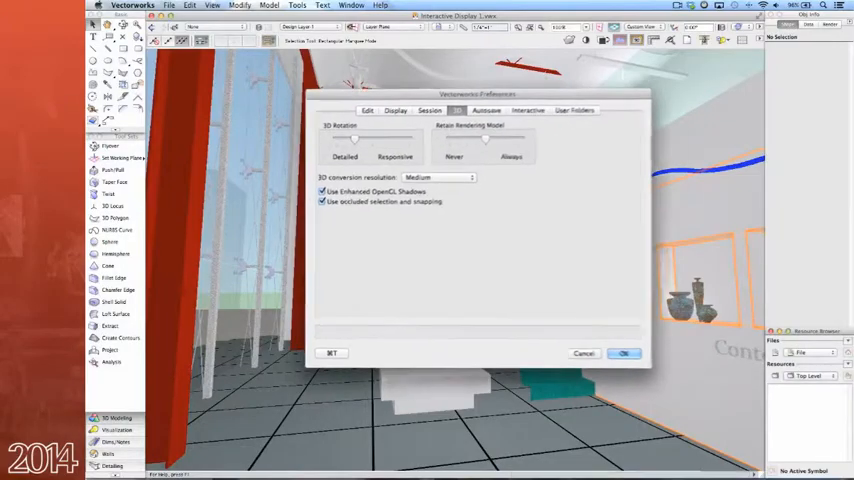
Step: Confirm the 3D preferences with Use Enhanced OpenGL Shadows enabled
left_click(622, 353)
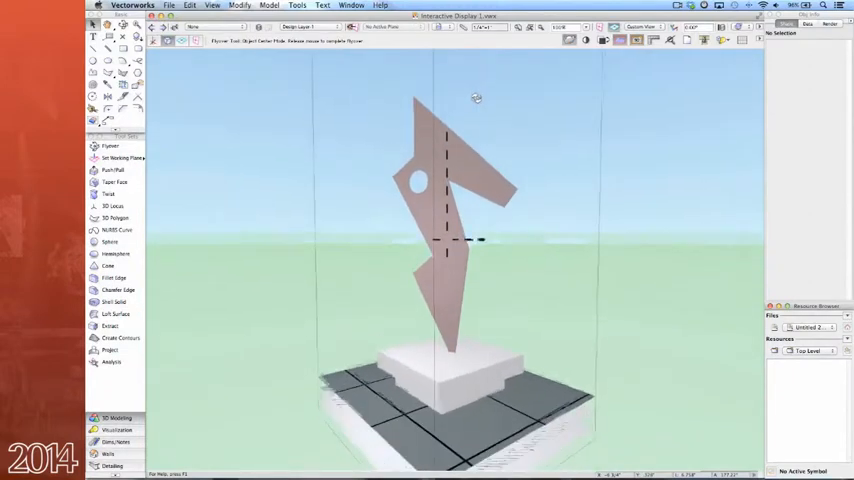
Step: Orbit the Flyover view around the sculpture on its plinth
left_click_drag(476, 98, 448, 120)
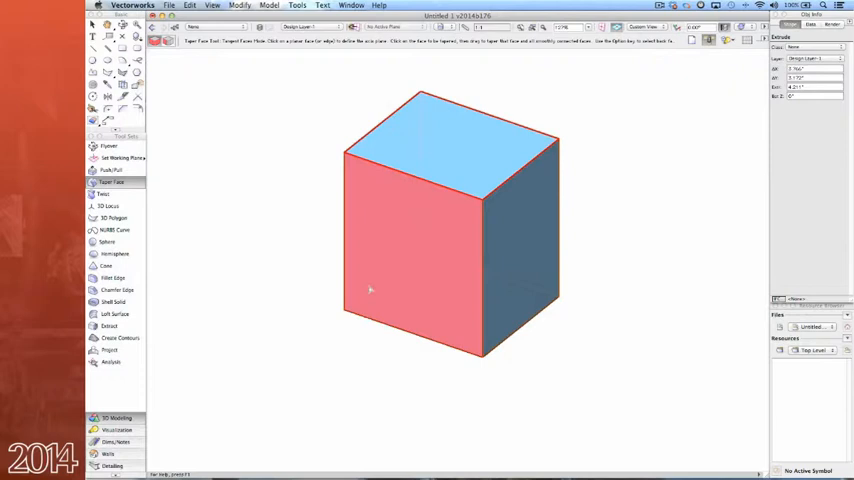
Step: Drag across the square column in the Twist Column drawing
left_click_drag(370, 290, 332, 310)
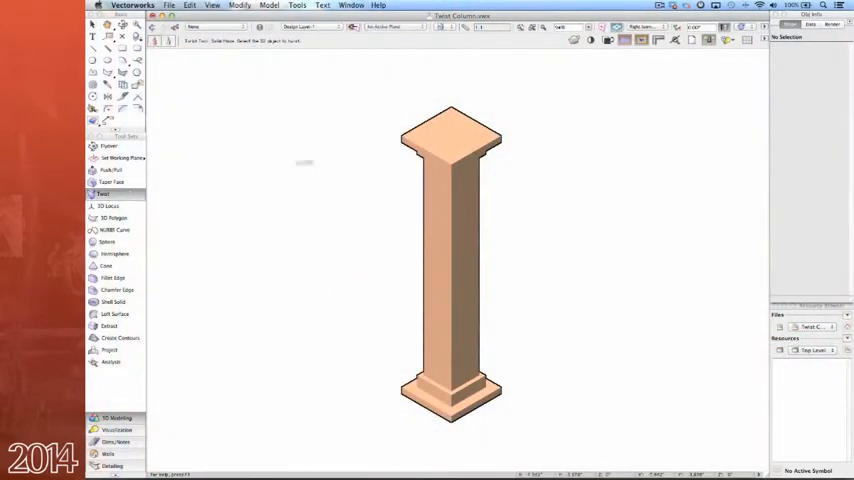
Step: Pick the column shaft and click to complete its twist about the vertical axis
left_click(452, 135)
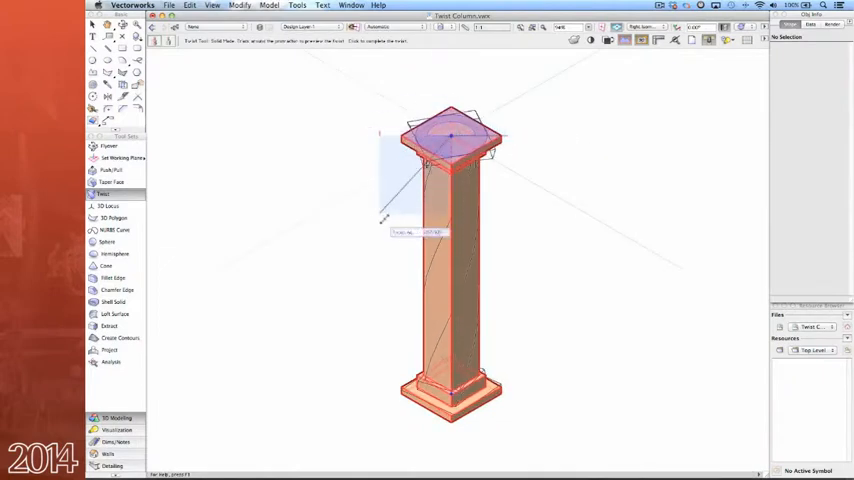
left_click(449, 135)
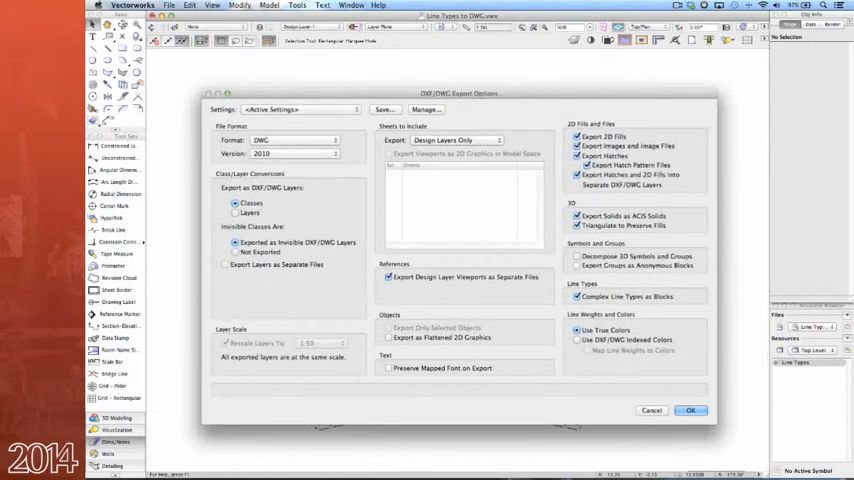
Step: Adjust the DWG 2010 export options for the Line Types to DWG drawing
left_click(697, 410)
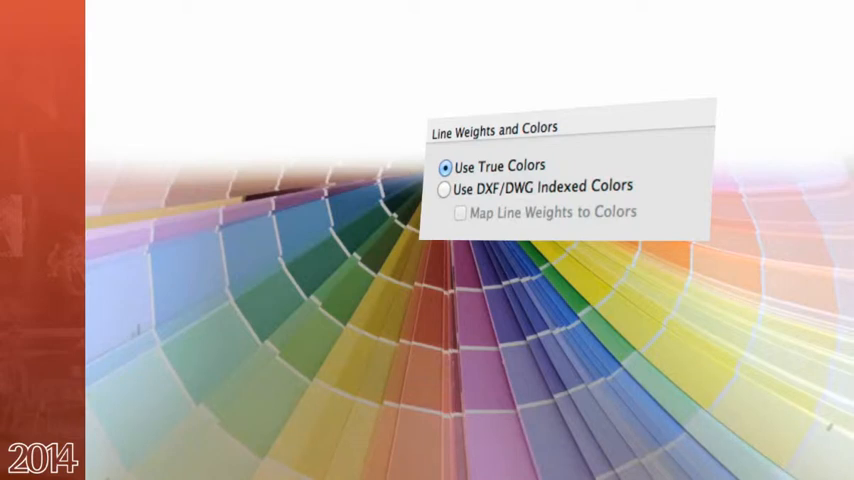
Step: Bring up the File menu once True Colors is set for the export
left_click(140, 8)
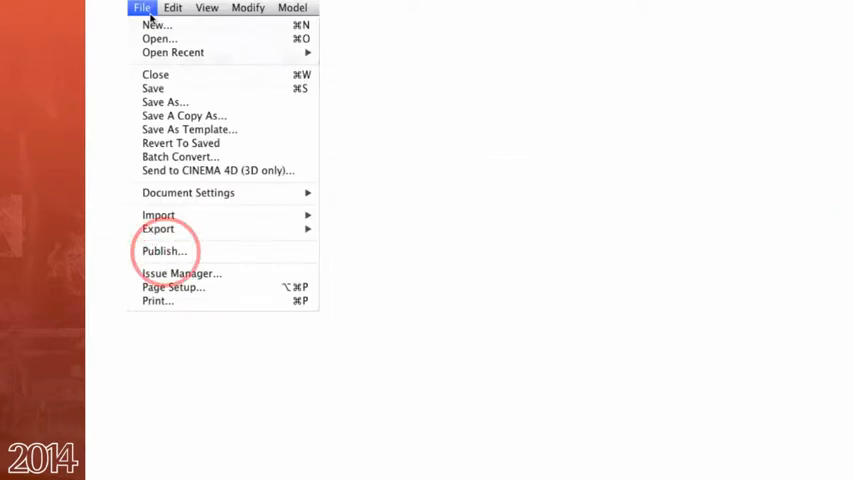
mouse_move(218, 170)
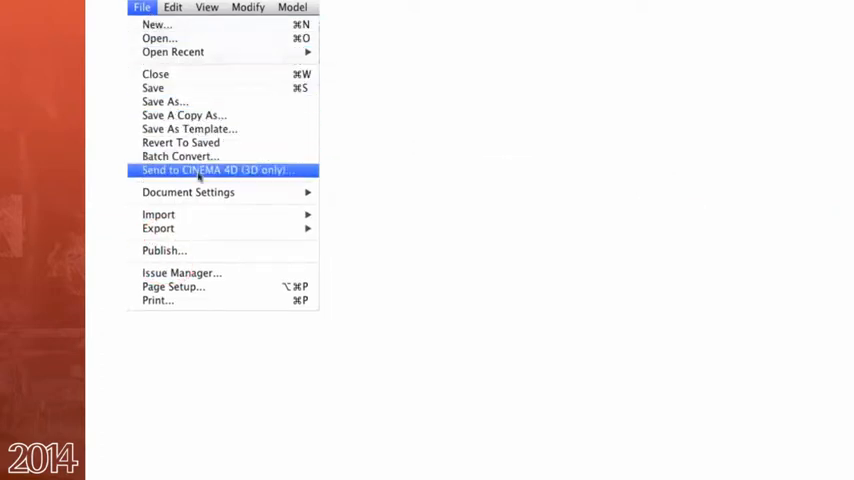
mouse_move(210, 251)
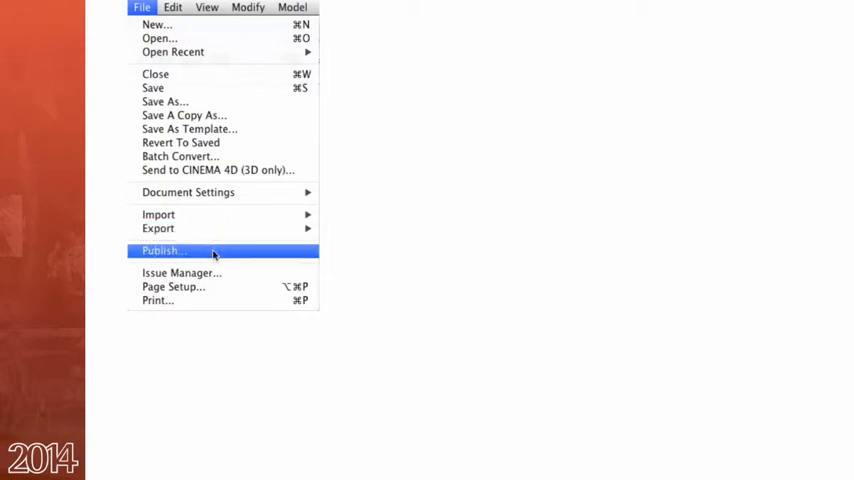
Step: Add all thirteen sheet layers to the publish list as print items, then again as PDF
left_click(163, 250)
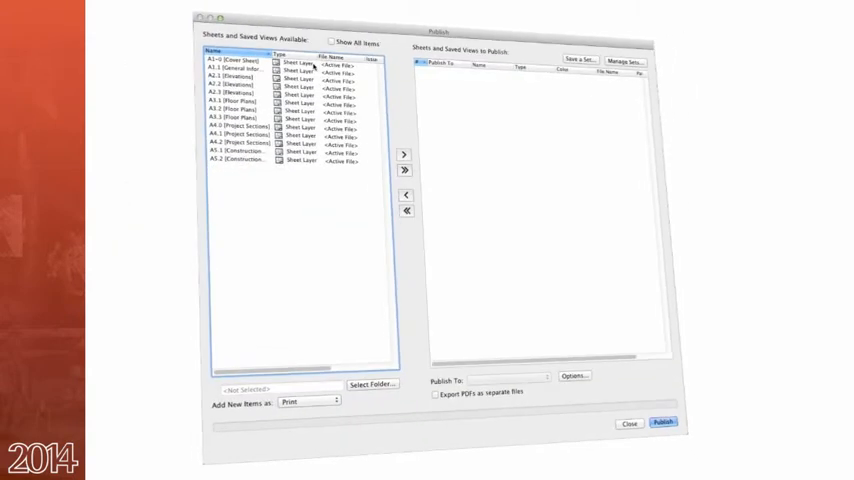
left_click(240, 61)
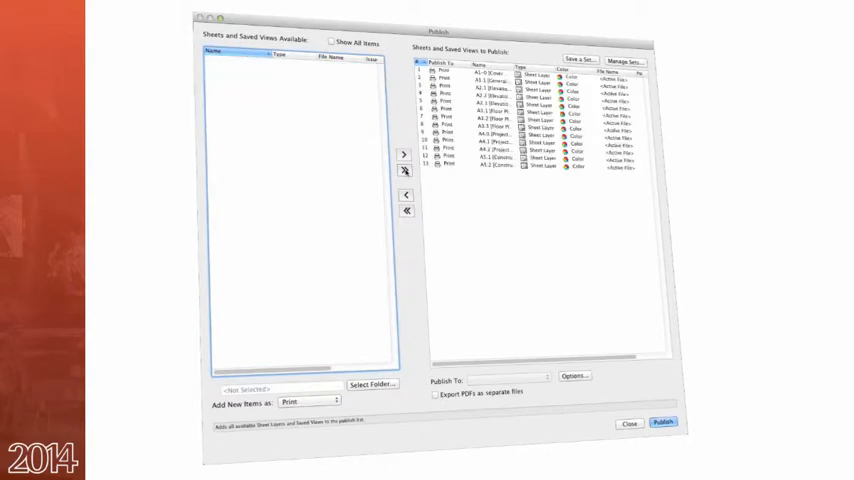
left_click(337, 42)
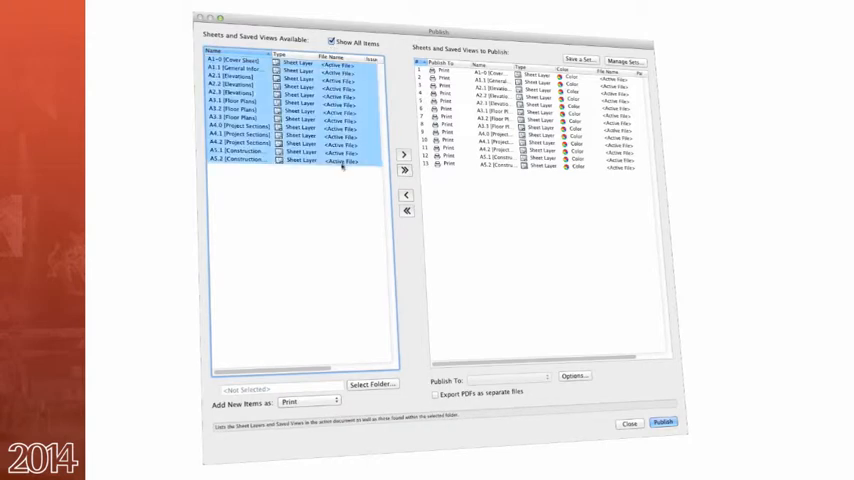
left_click(307, 401)
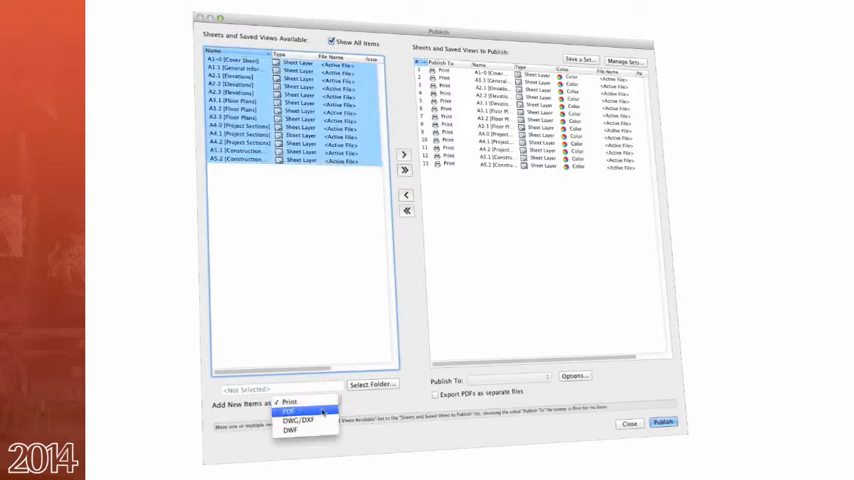
left_click(296, 407)
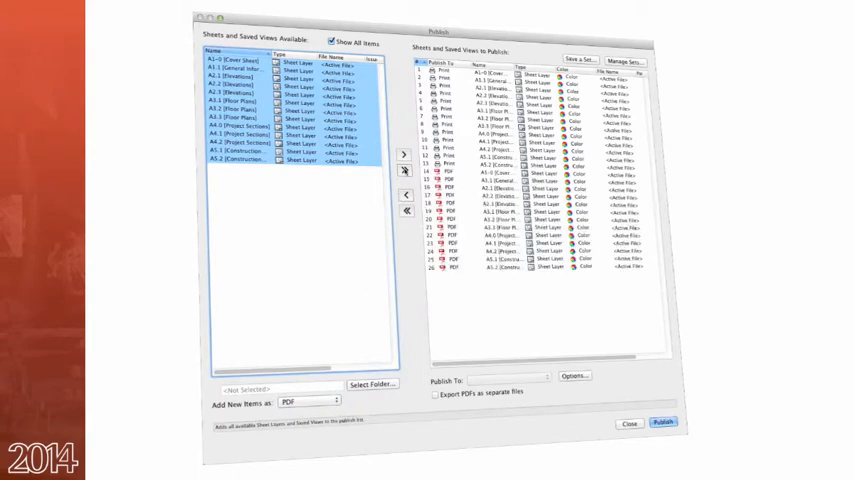
left_click(310, 402)
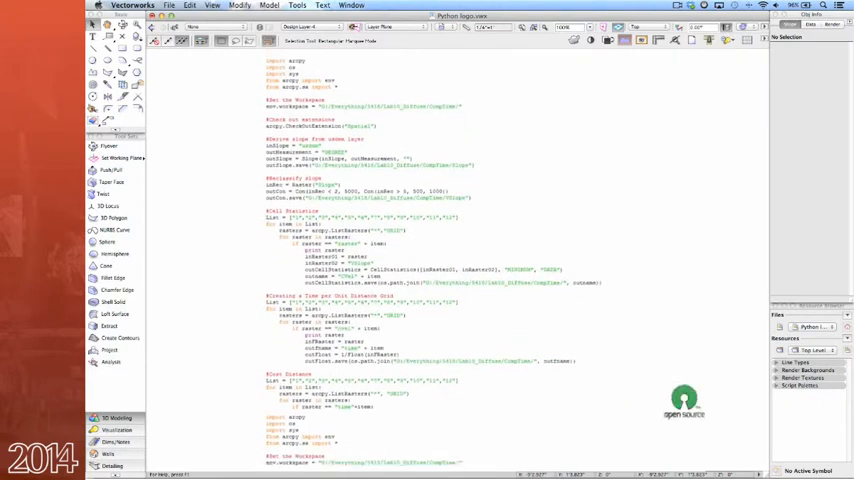
Step: Scroll down through the raster-processing Python script on the Python logo drawing
scroll("down", 3)
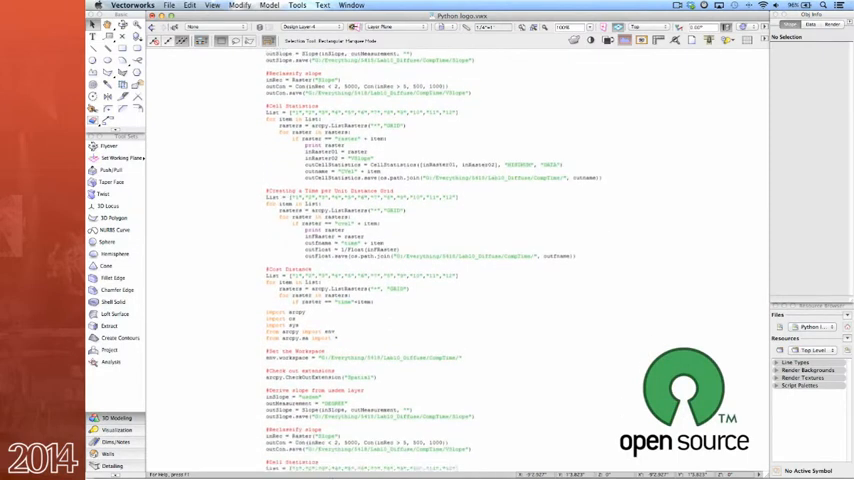
scroll("down", 3)
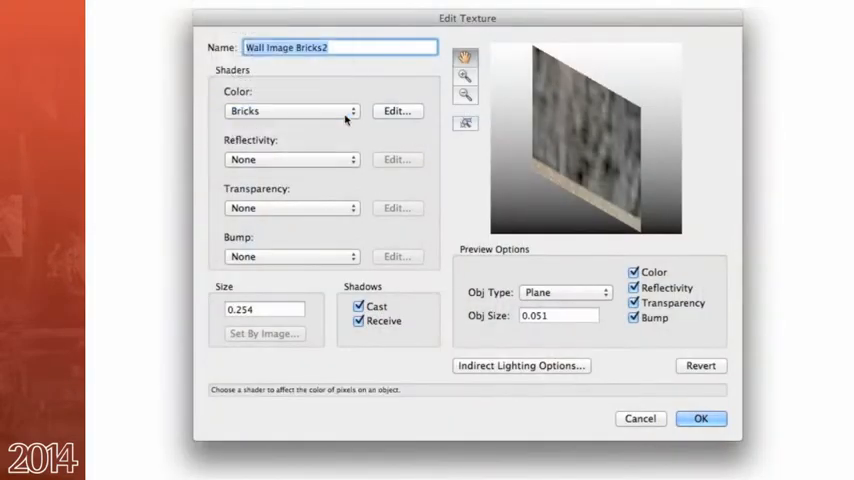
Step: Edit the Bricks color shader, review Bricks and Alt Bricks panes, and choose an Alt Bricks image
left_click(397, 110)
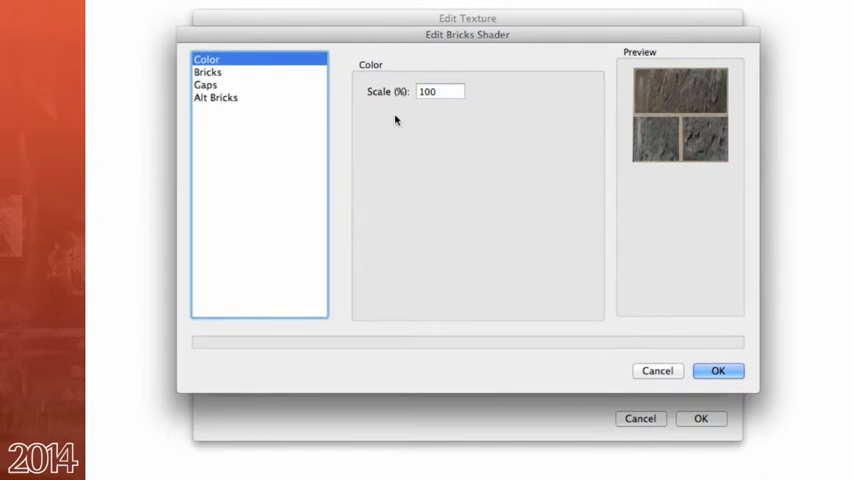
left_click(216, 72)
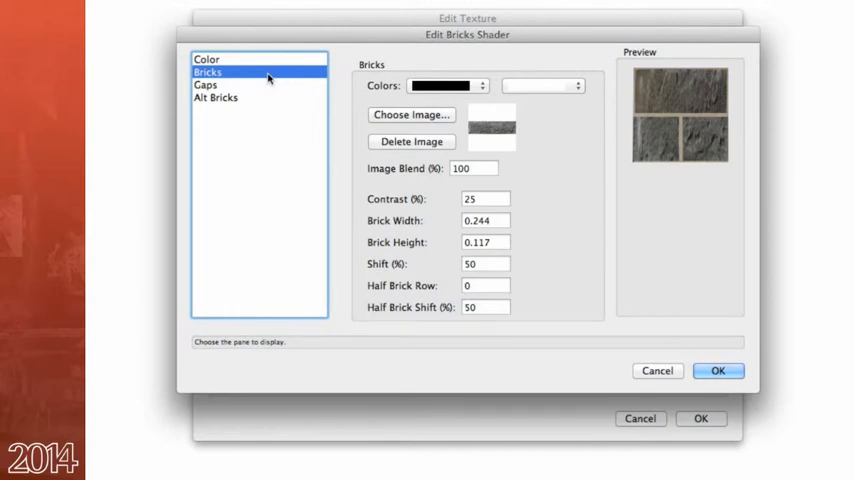
left_click(220, 99)
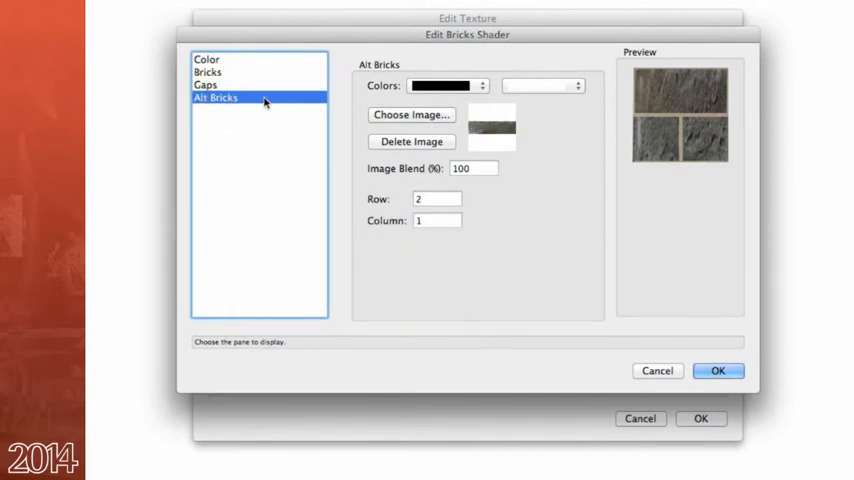
left_click(411, 114)
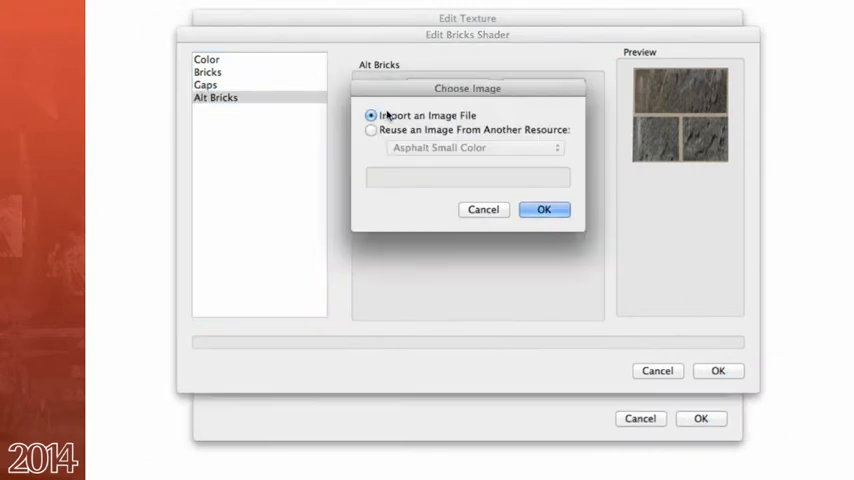